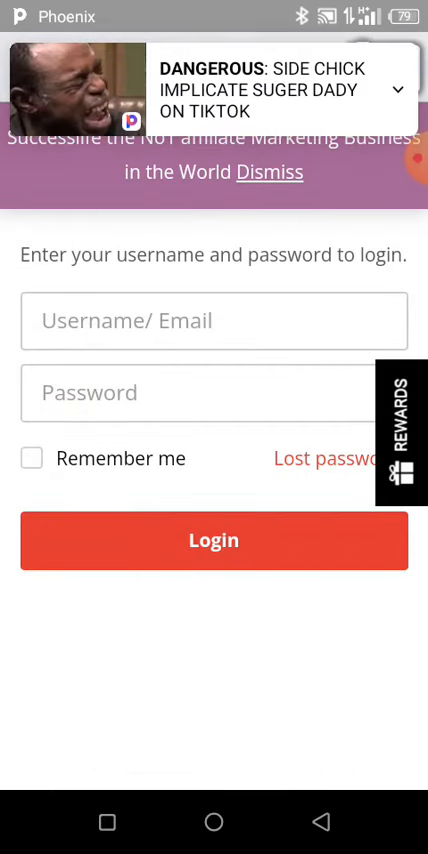
- Enter the account username and password on the SuccessLife login form
click(214, 321)
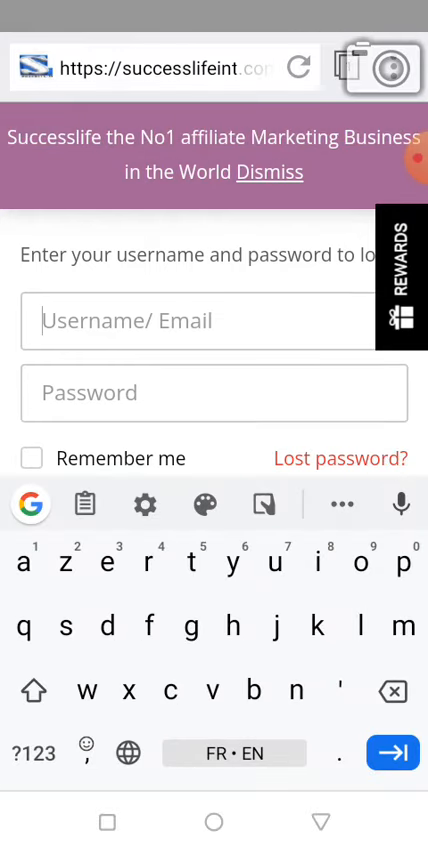
text(henna)
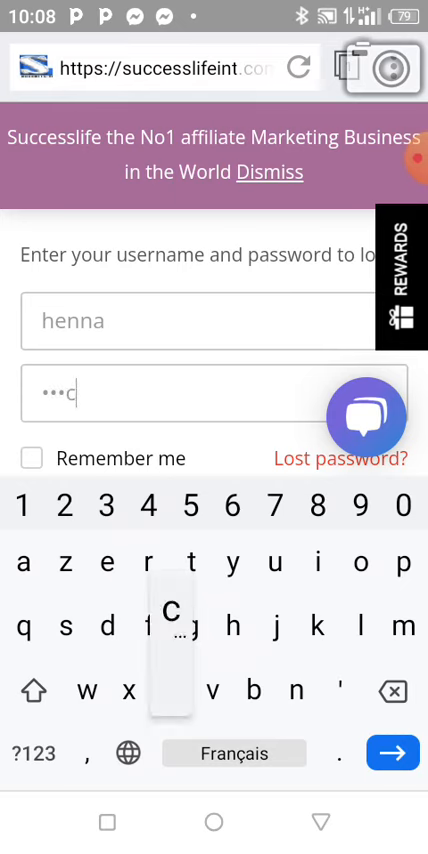
text(s)
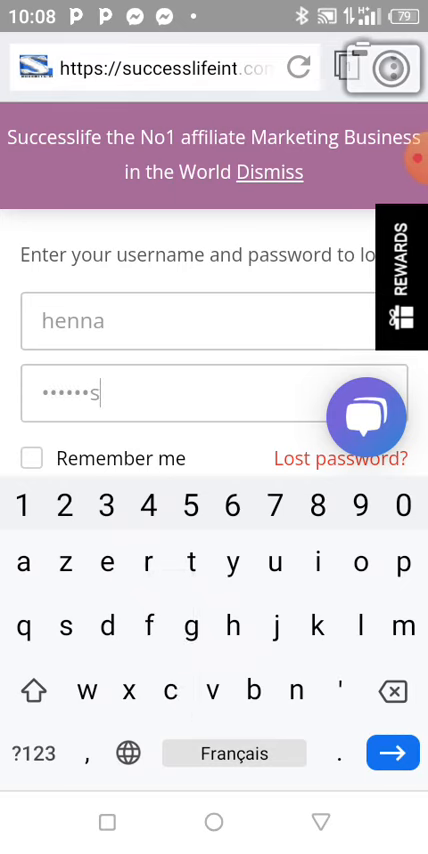
text(4)
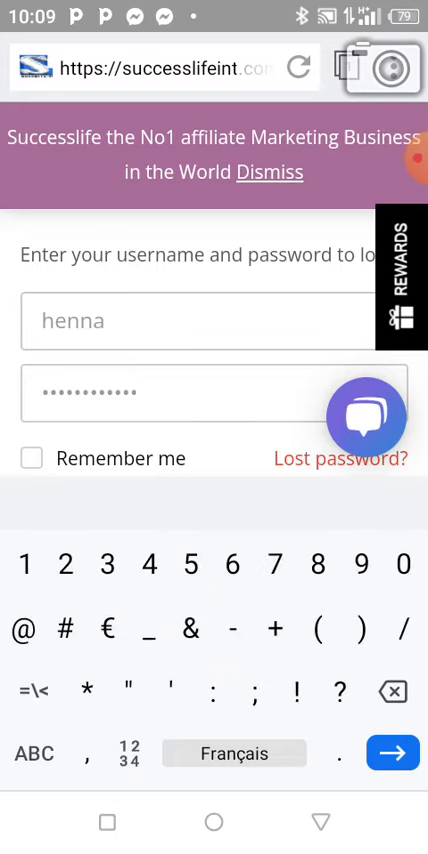
text(@)
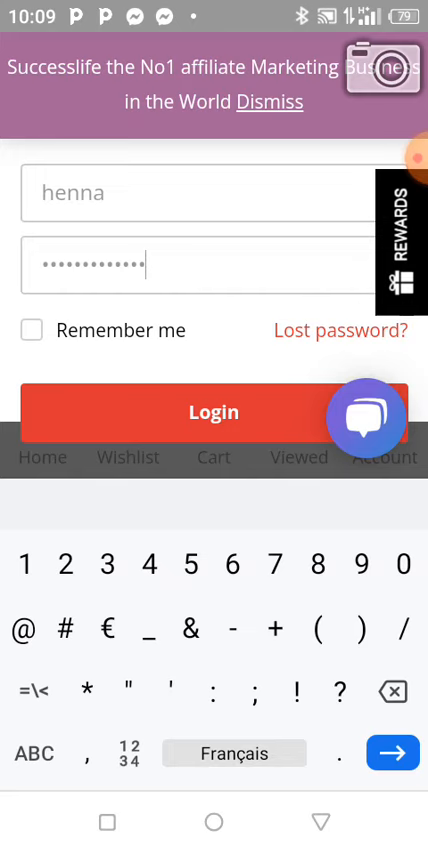
- Submit the login and scroll the product listing with the HDMI projector and Flask
click(214, 411)
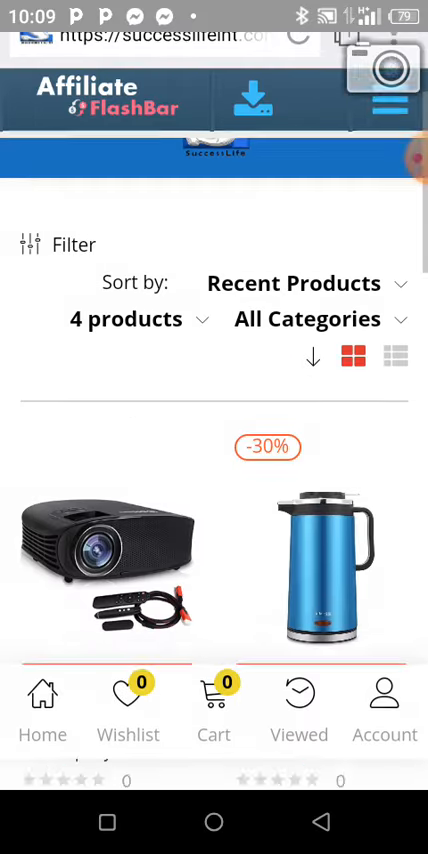
scroll(down, 3)
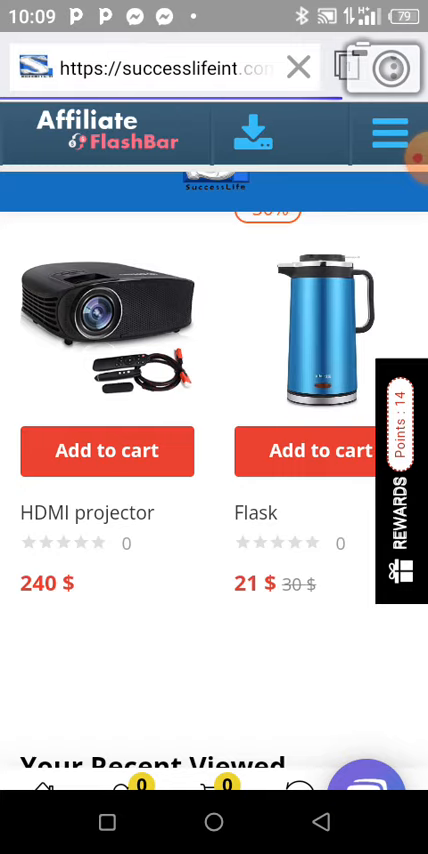
- Show the Account profile dashboard: Diamond Rank, 4 referrals, 0.00 earnings
click(384, 735)
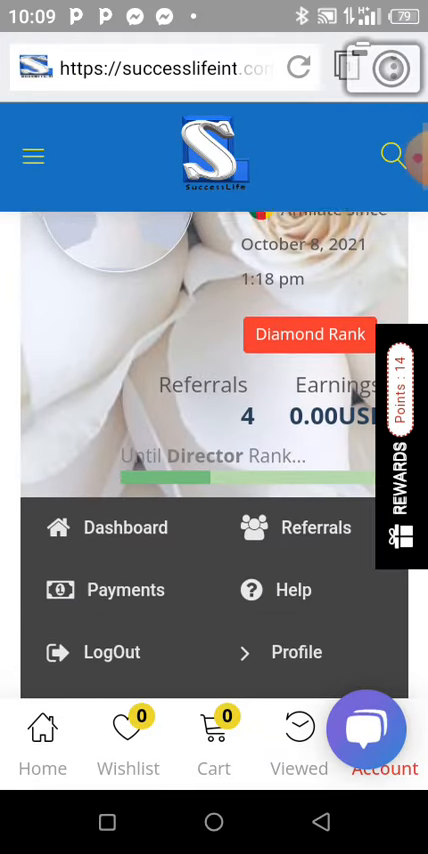
scroll(down, 3)
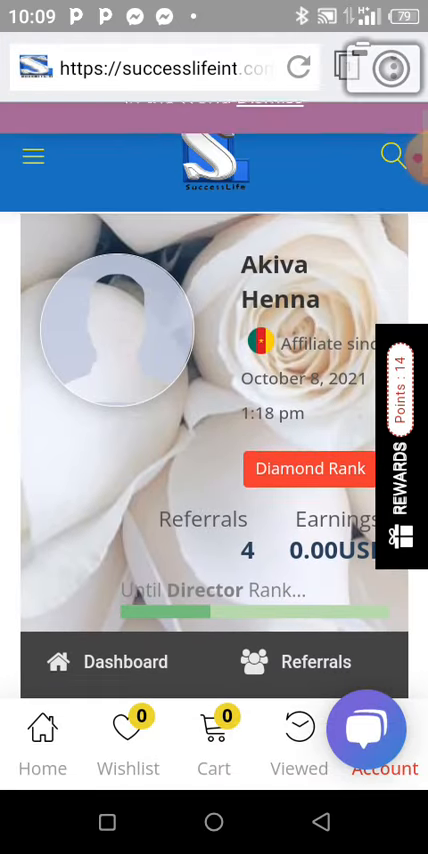